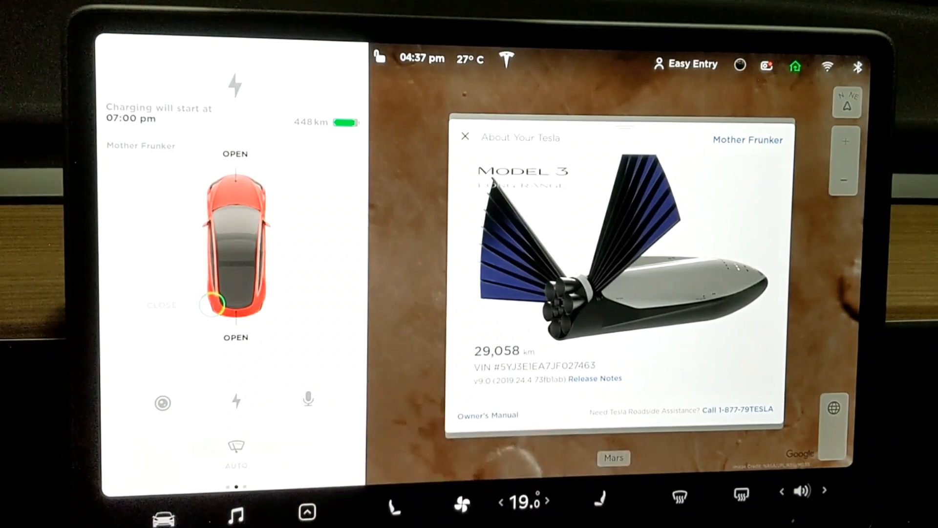
Open the 2019.24.4 release notes and scroll through them.
click(601, 378)
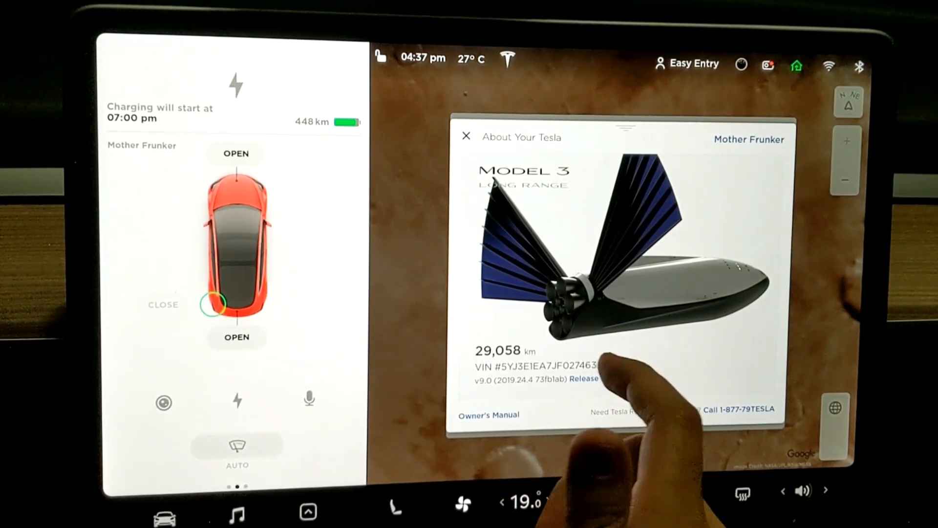
click(589, 378)
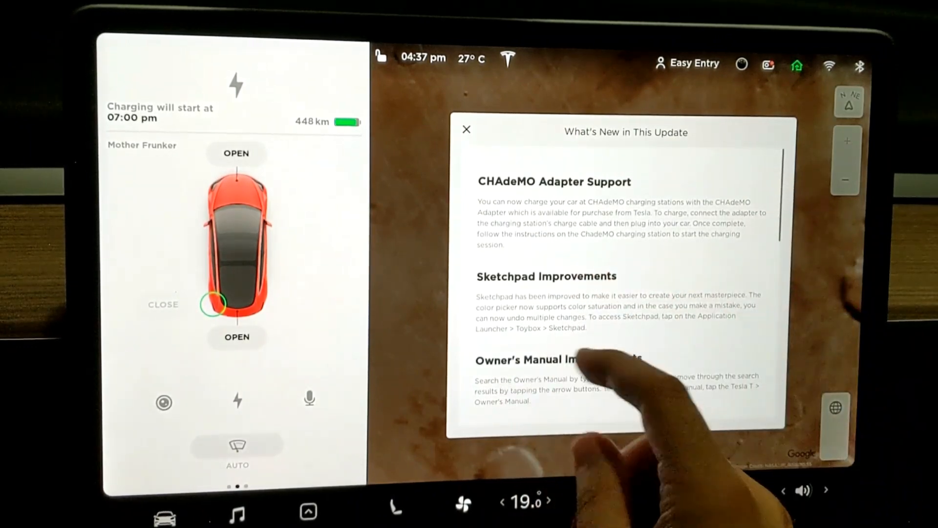
scroll(down, 3)
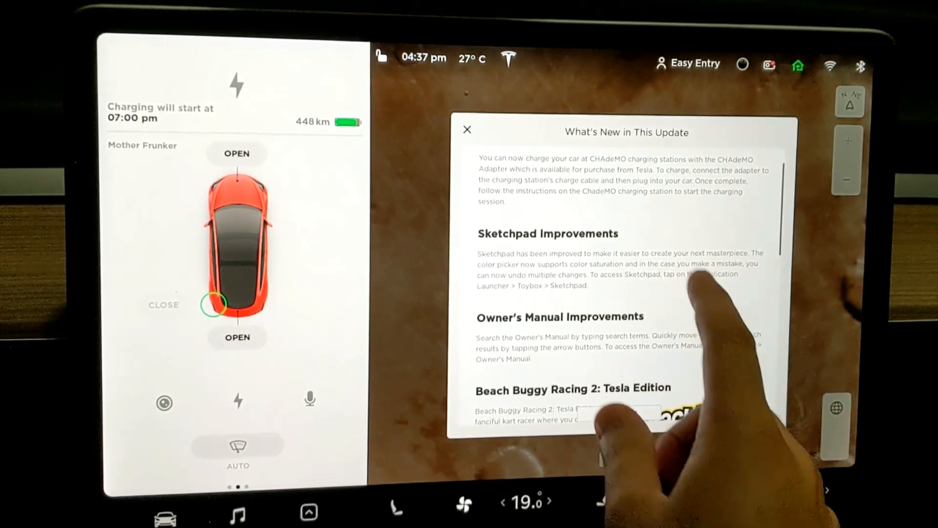
scroll(down, 3)
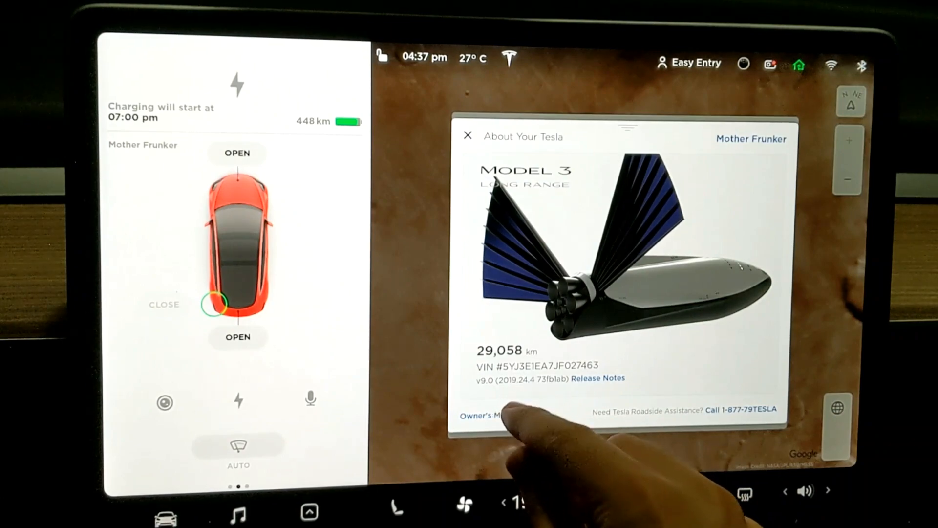
Browse the Owner's Manual, return to its Index of Terms, and bring up the app list.
click(490, 416)
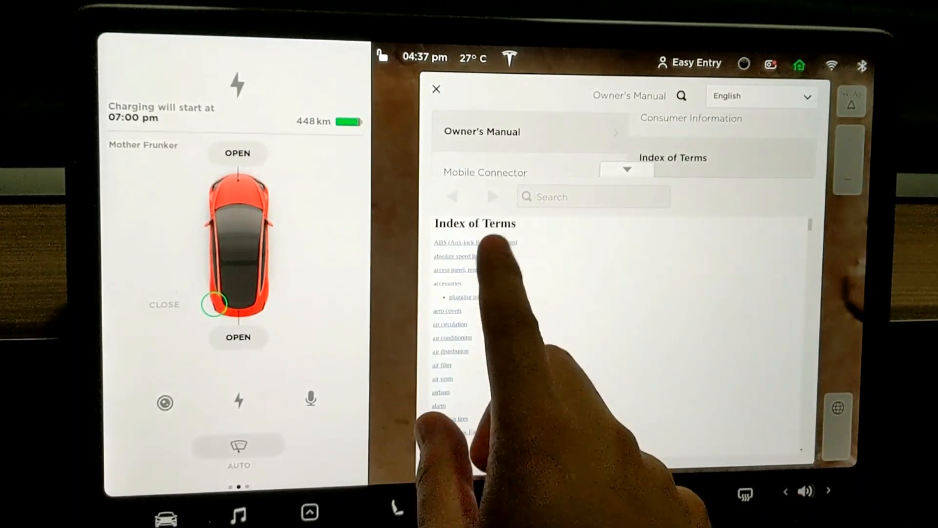
scroll(down, 3)
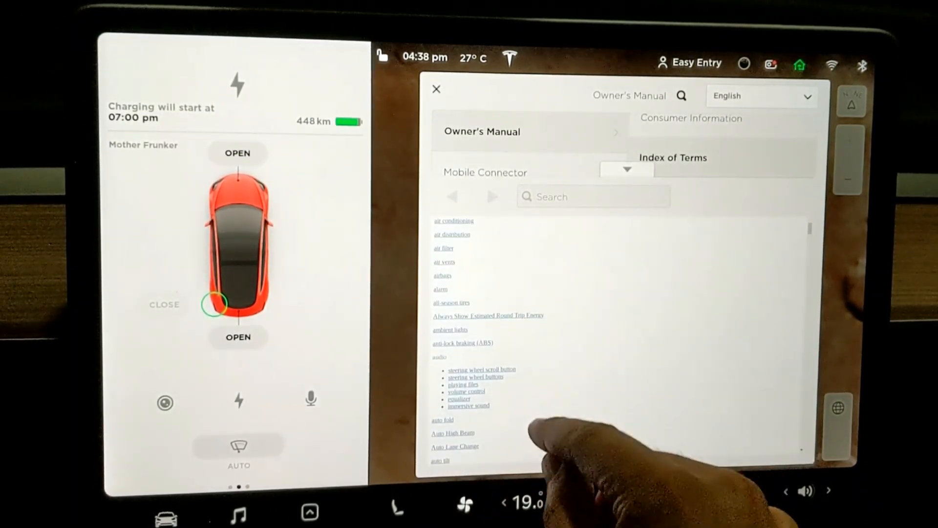
scroll(down, 3)
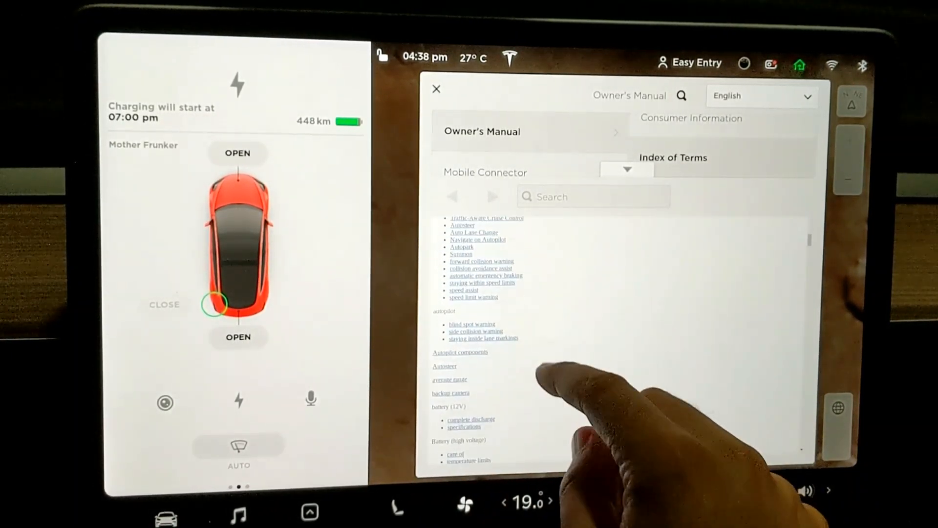
scroll(down, 3)
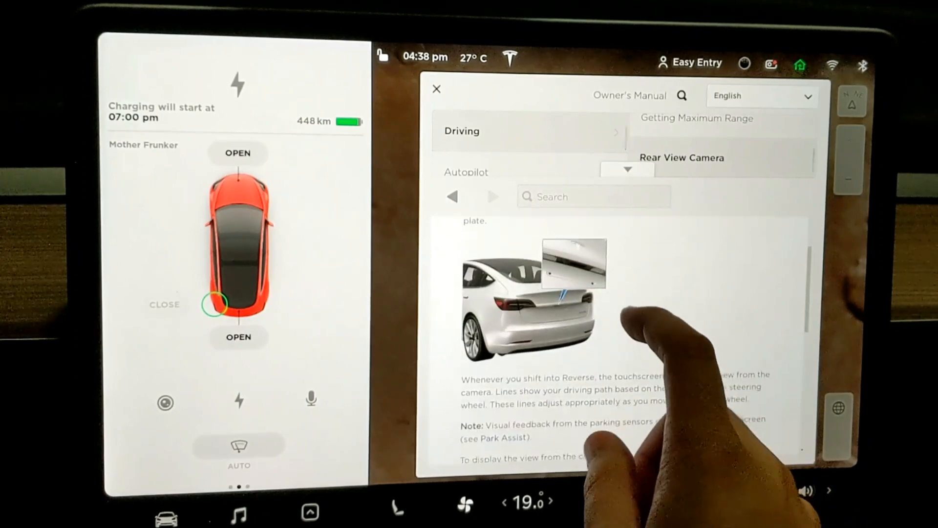
scroll(down, 3)
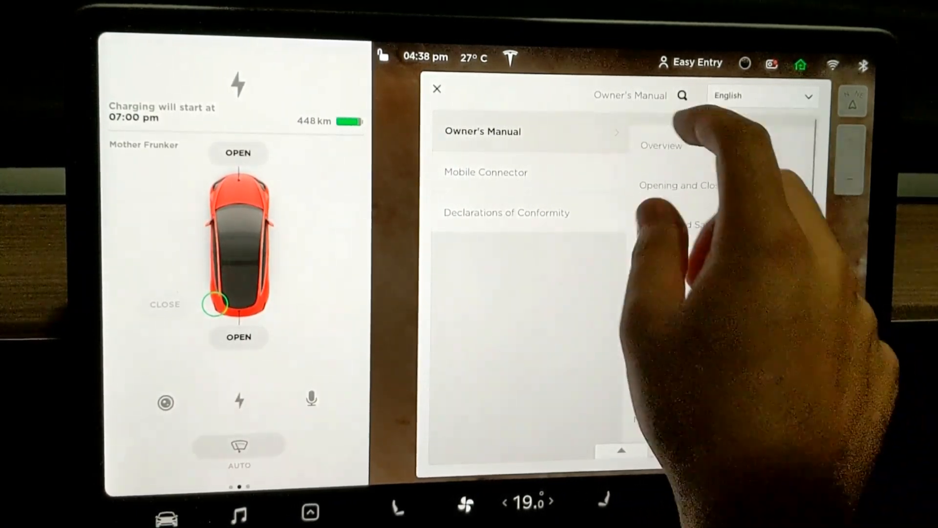
click(673, 156)
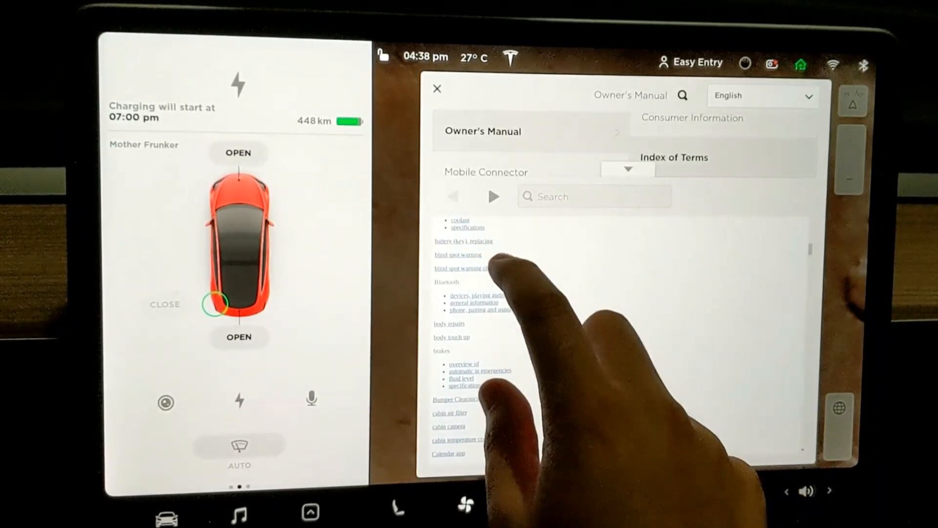
click(461, 254)
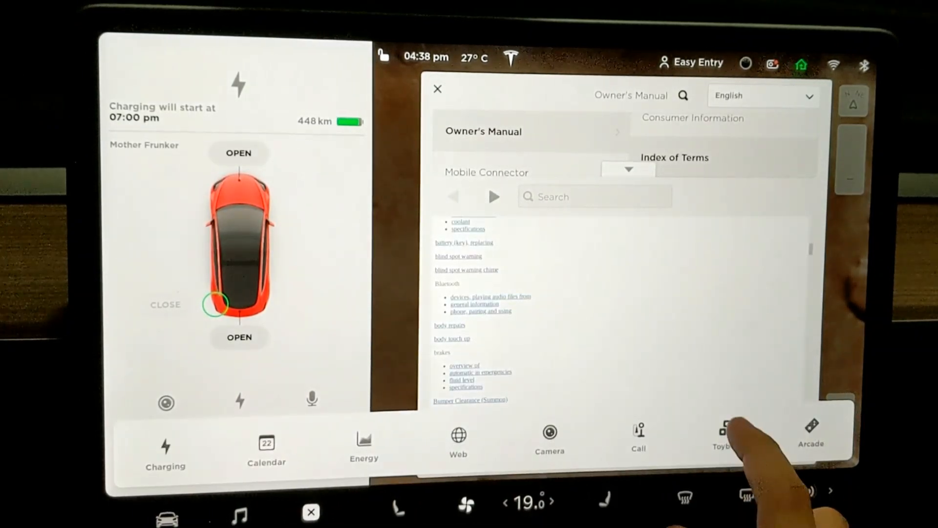
Open Sketchpad, try the saturation slider, then pick red at 100% saturation.
click(722, 437)
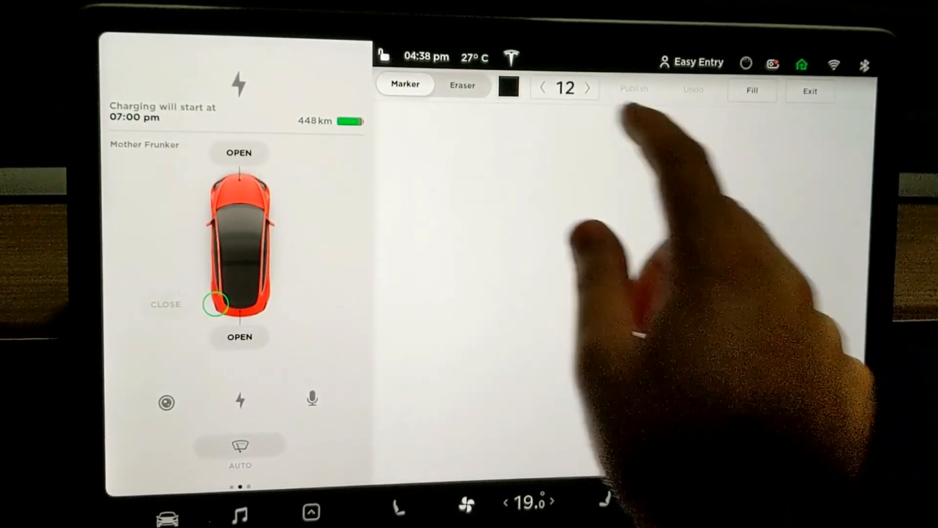
click(508, 85)
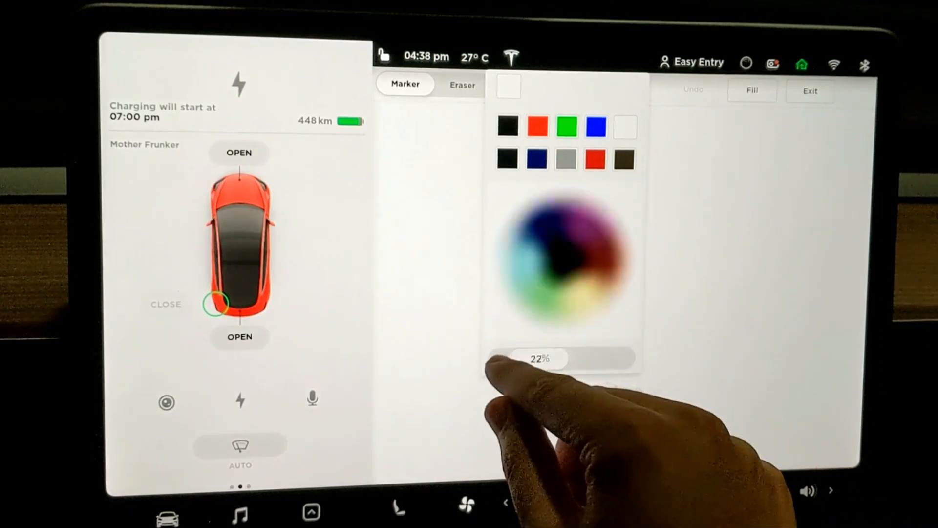
click(508, 87)
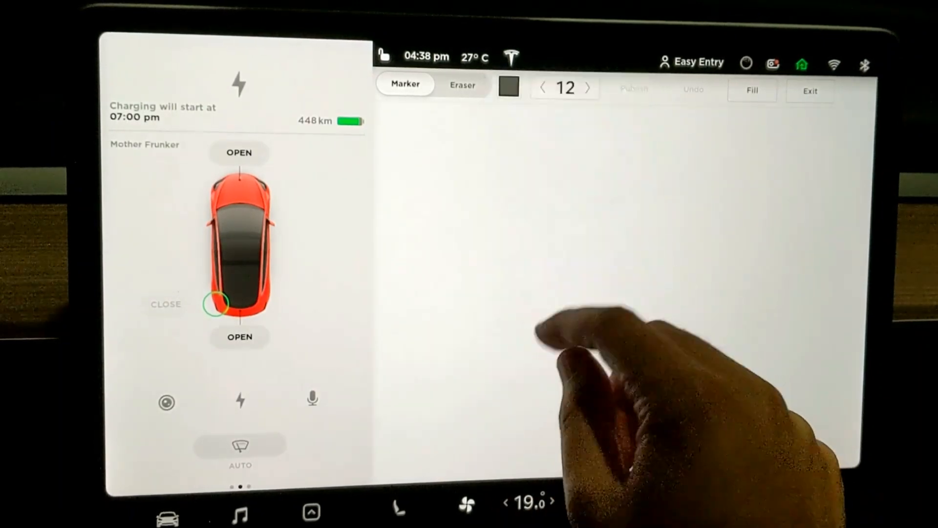
click(508, 88)
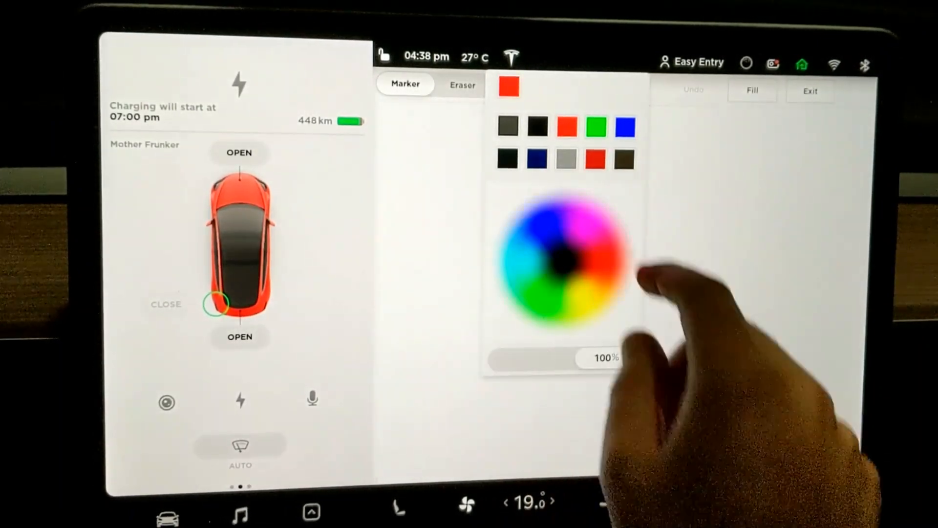
mouse_move(610, 269)
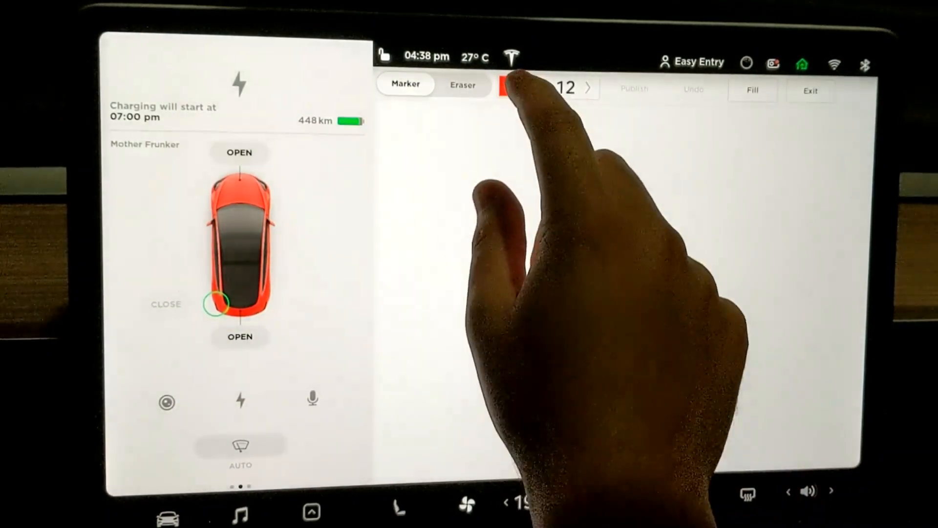
Draw three vertical red strokes, marker size 17, with darker, less saturated reds.
click(508, 87)
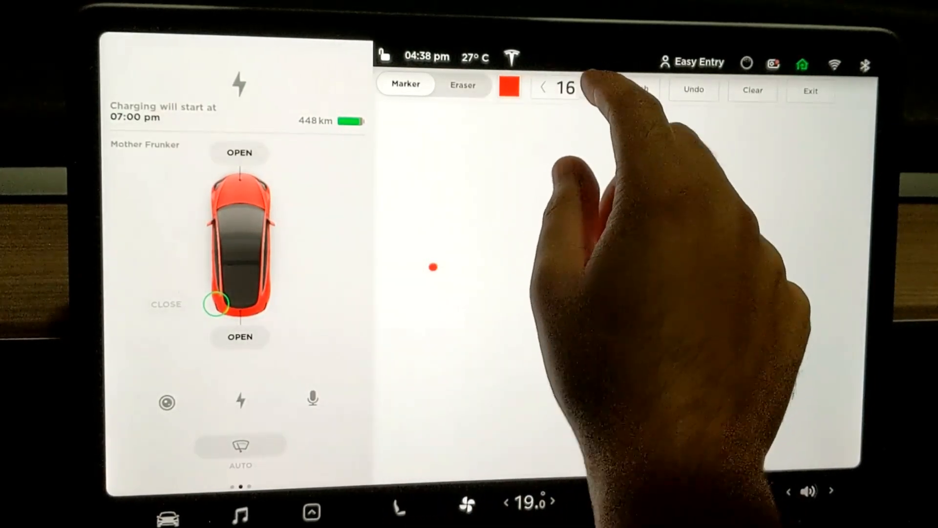
click(509, 88)
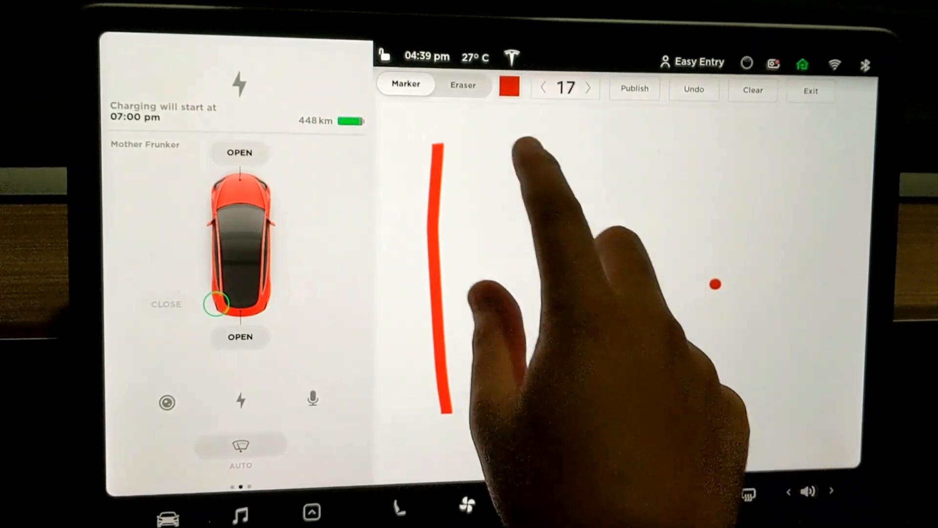
click(510, 87)
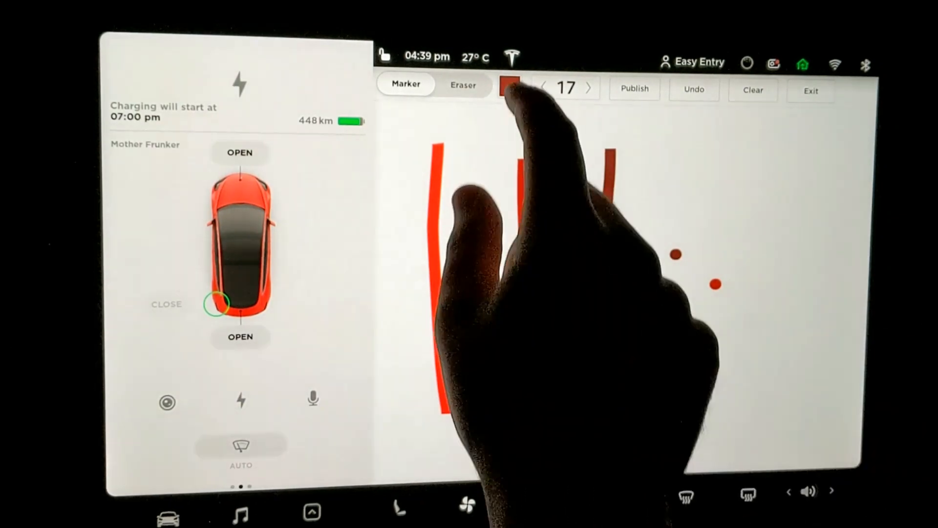
click(508, 85)
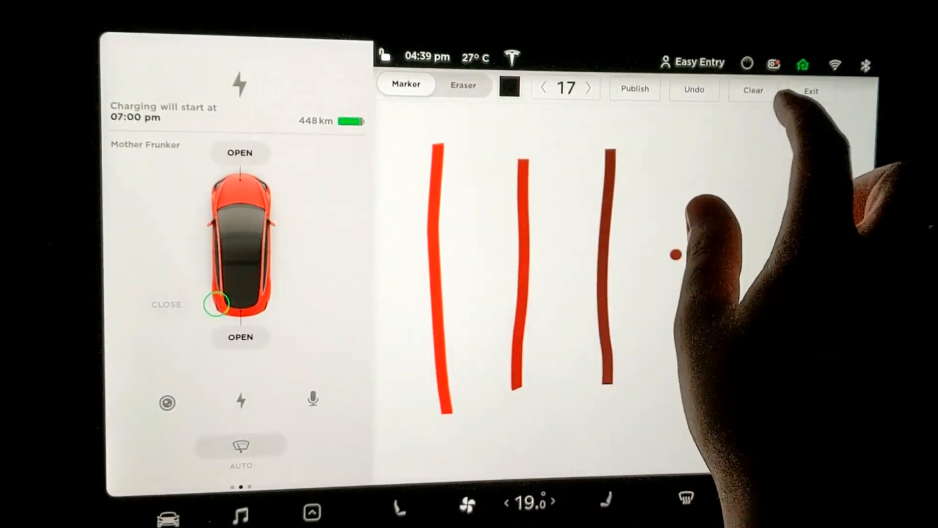
Clear the red strokes, hand-write SUB TO ME in black, publish, and decline critique.
click(752, 89)
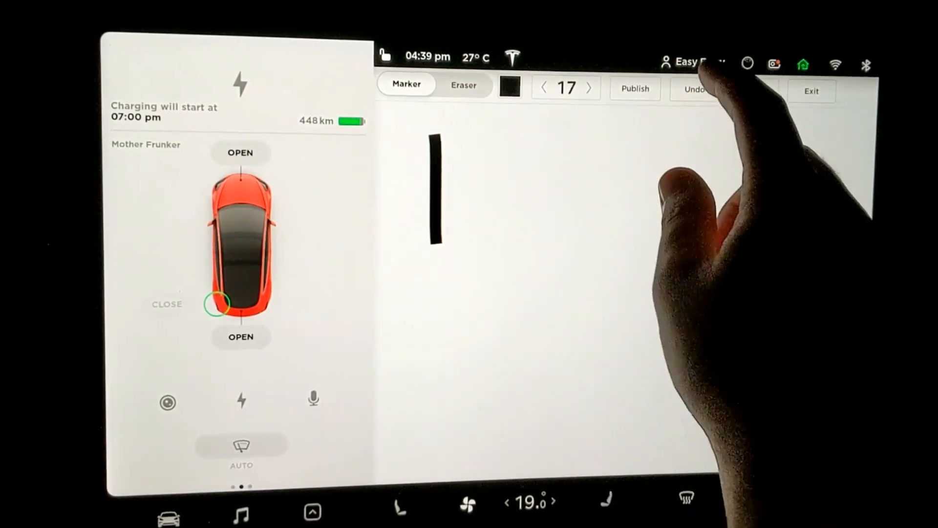
click(696, 88)
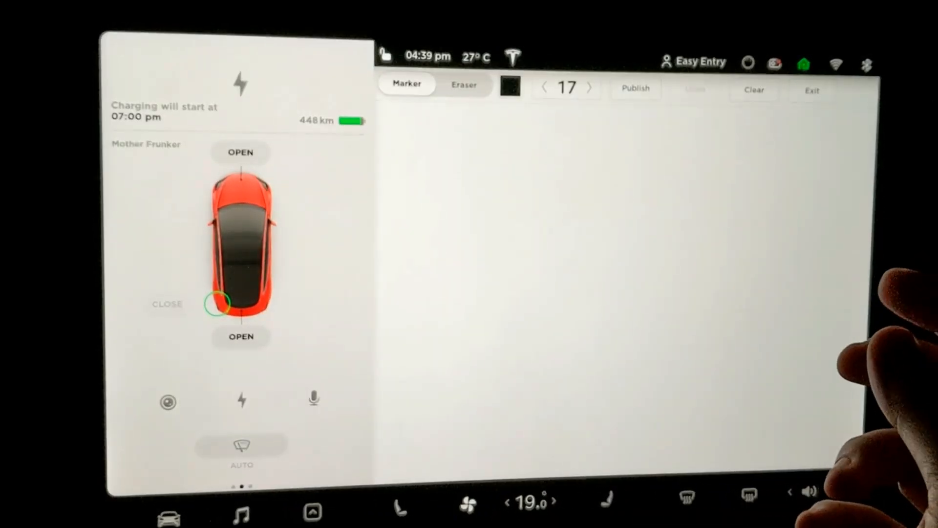
click(635, 88)
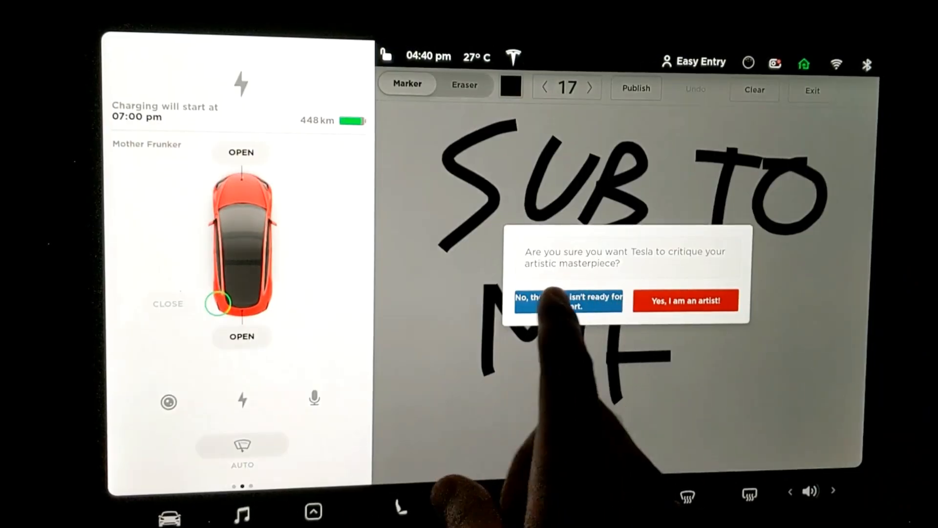
click(567, 299)
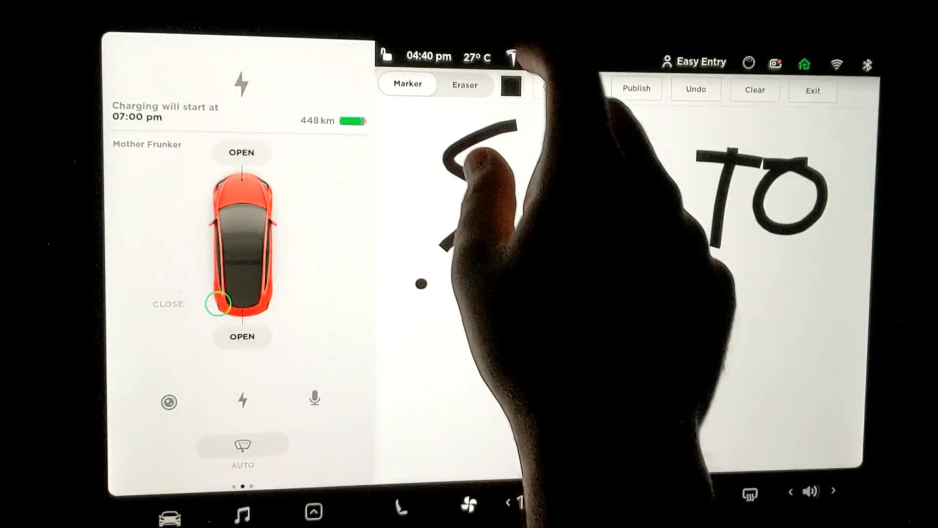
Exit Sketchpad and reopen the Owner's Manual from the About Your Tesla card.
click(812, 90)
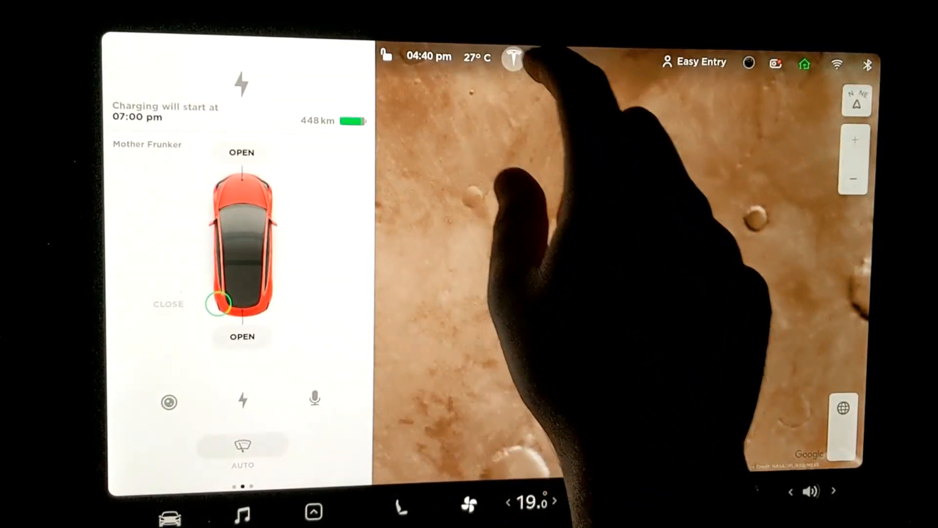
click(513, 59)
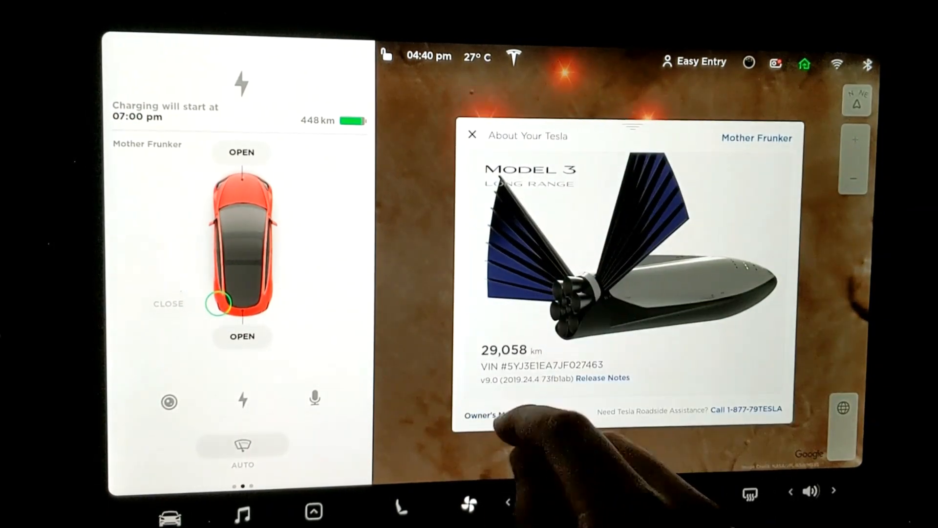
click(494, 415)
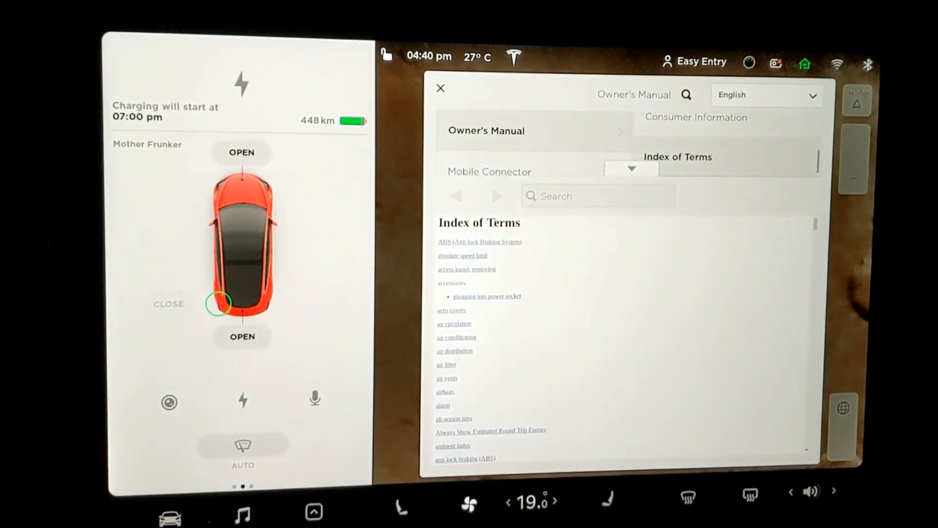